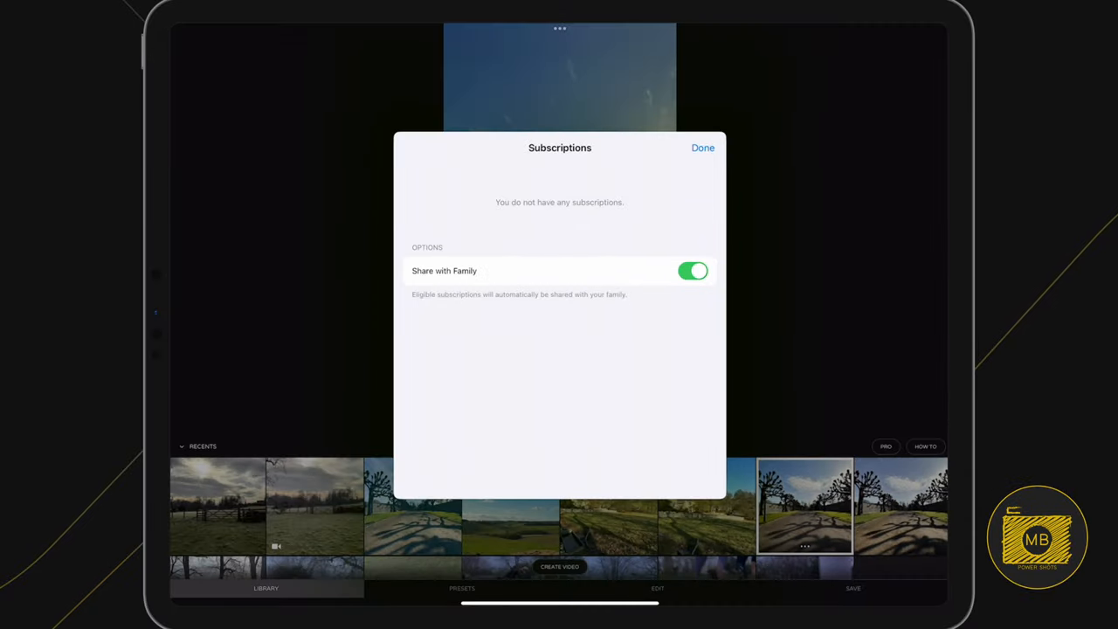
Dismiss the Subscriptions sheet so the tree-lined path photo opens in the editor.
click(702, 146)
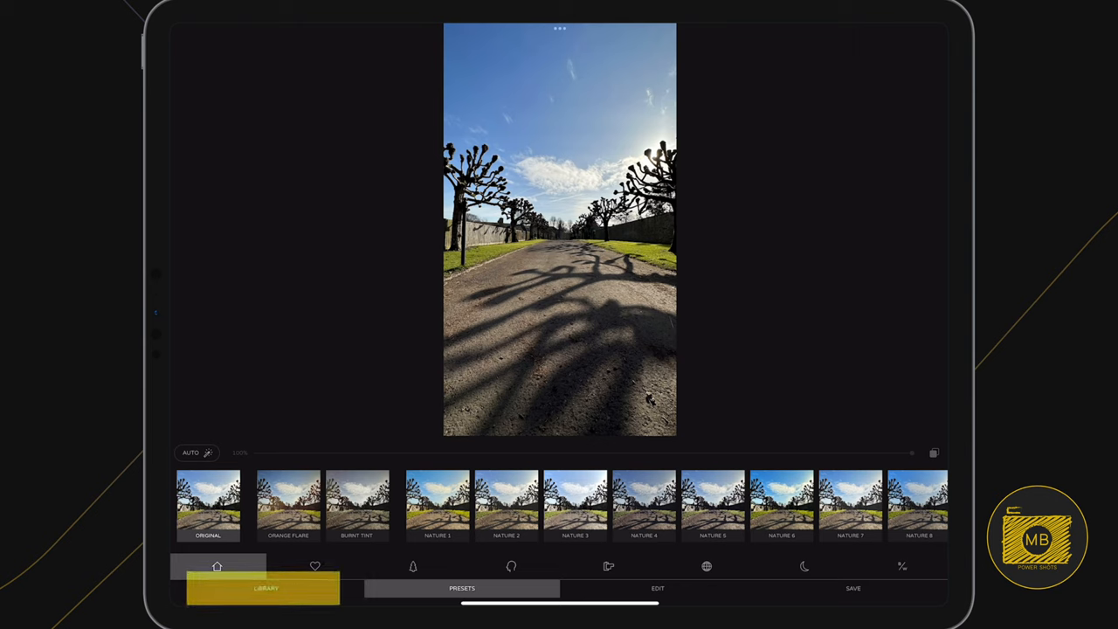
Apply the Orange Flare preset to the photo at full strength.
click(461, 587)
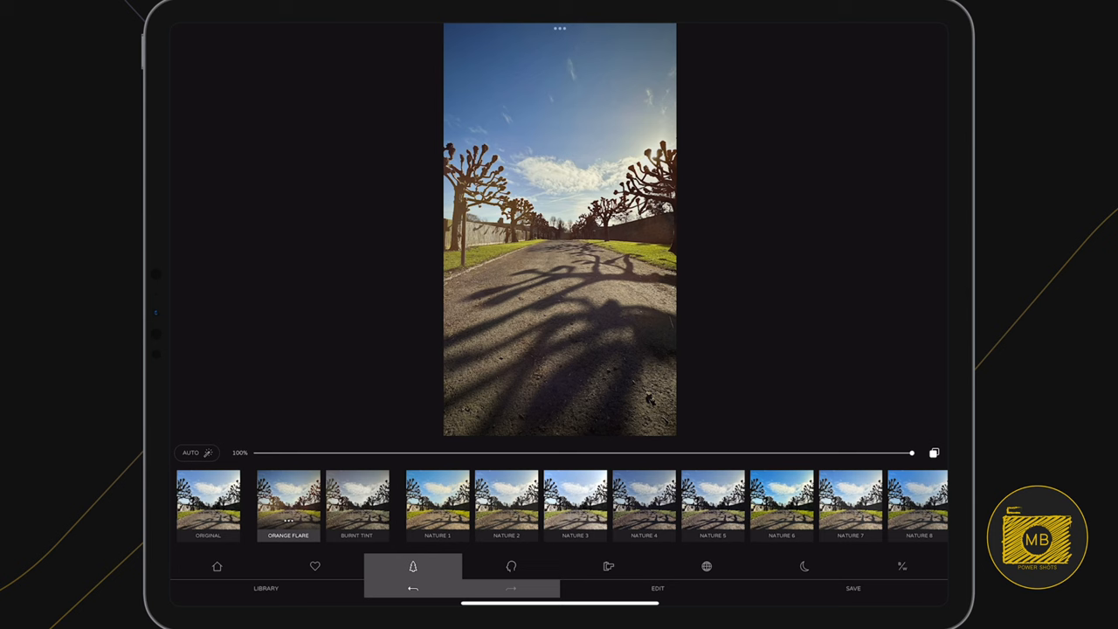
Switch to the Nature 4 preset and settle its strength back at 100% after trying lower.
click(643, 505)
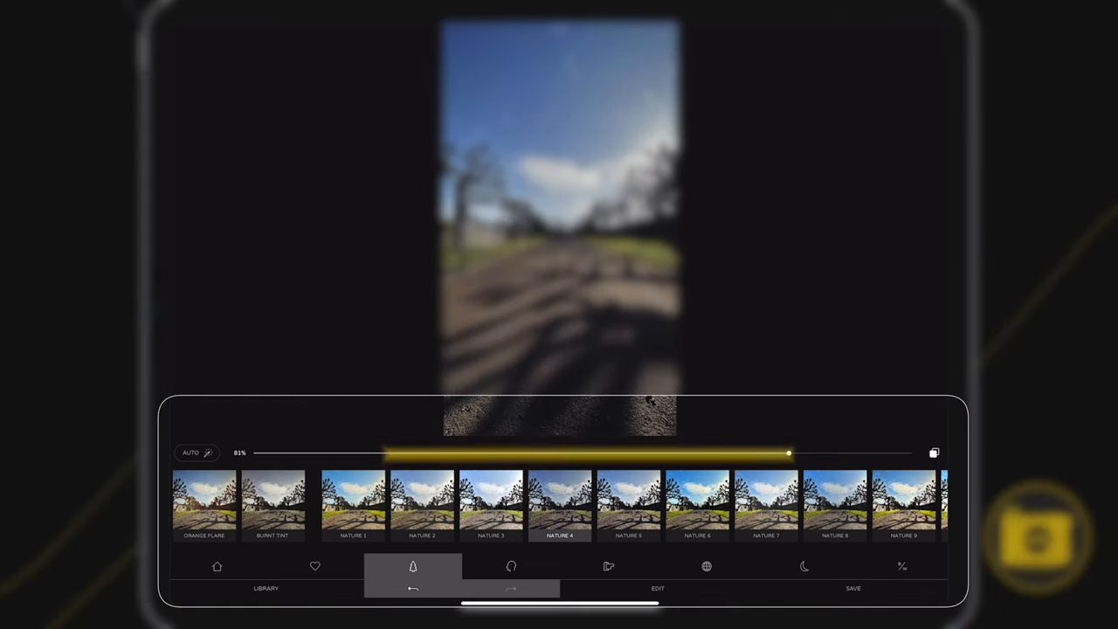
drag(786, 452, 545, 452)
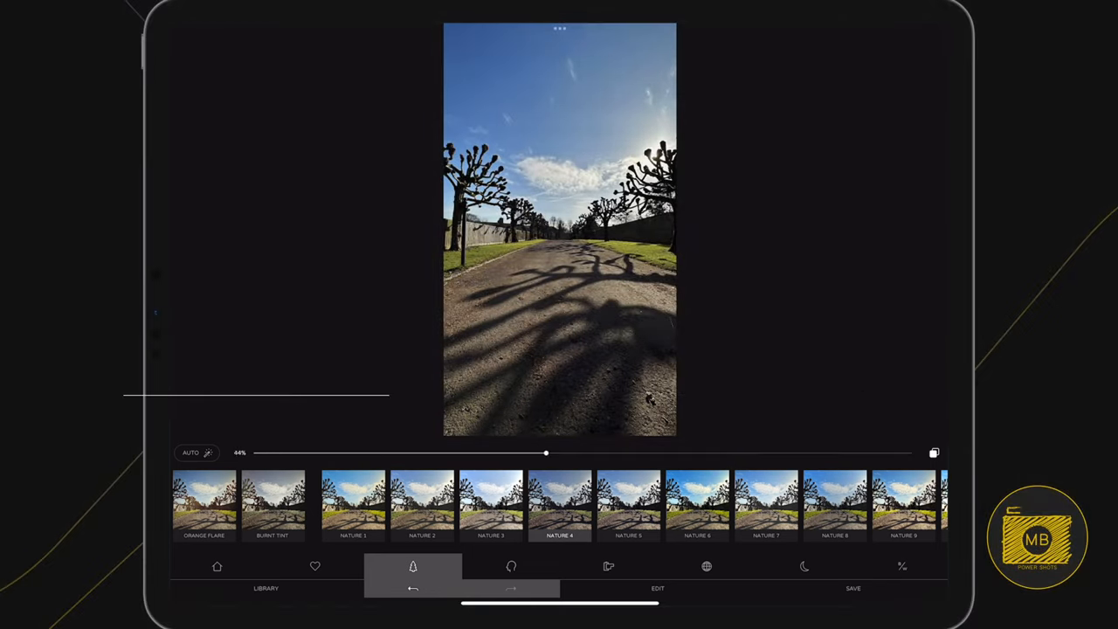
drag(545, 452, 911, 452)
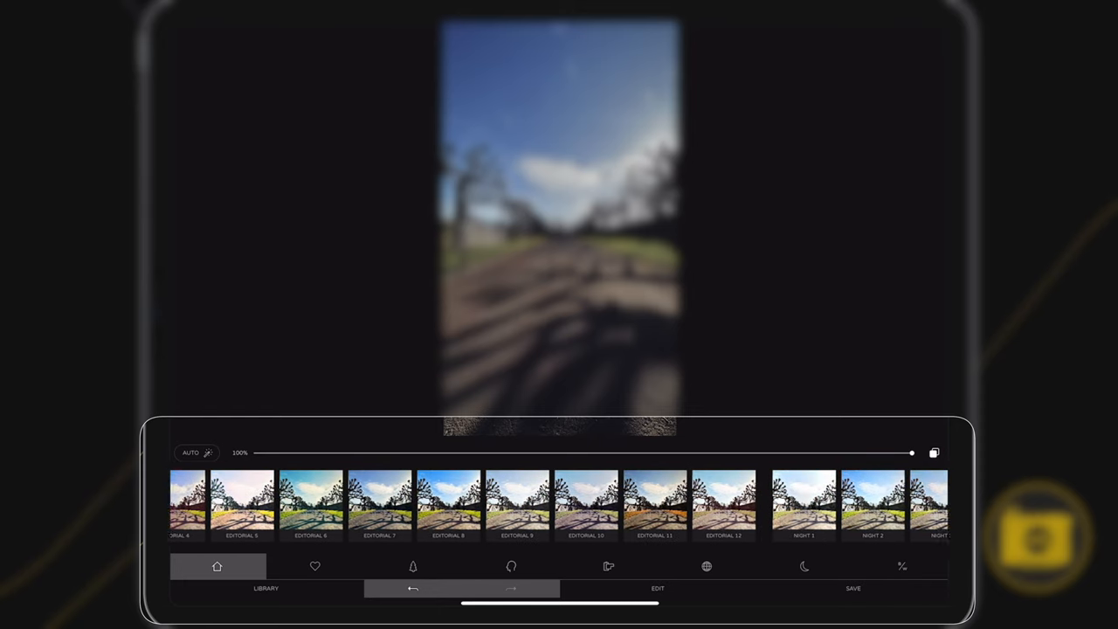
scroll(left, 3)
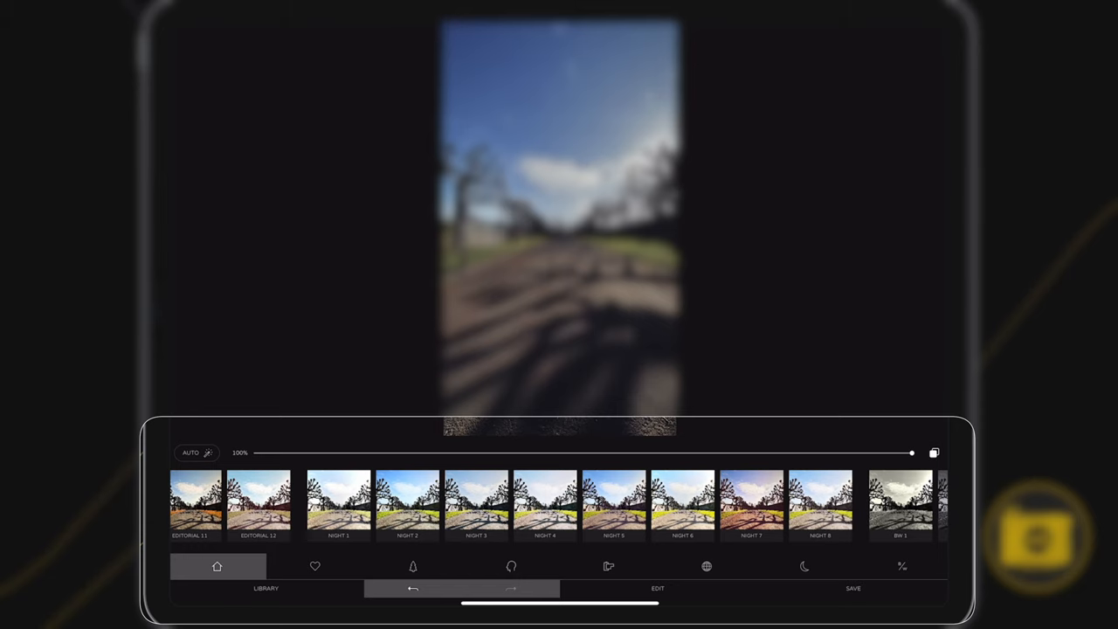
scroll(right, 3)
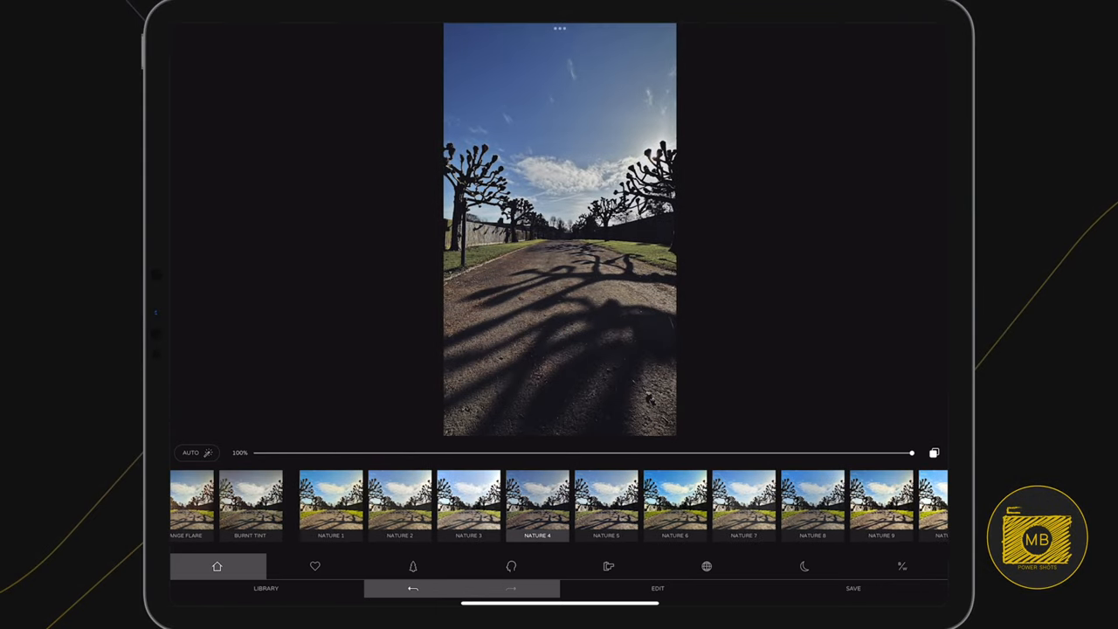
Adjust the Levels sliders for blacks, shadows, midtones, highlights and whites.
click(656, 587)
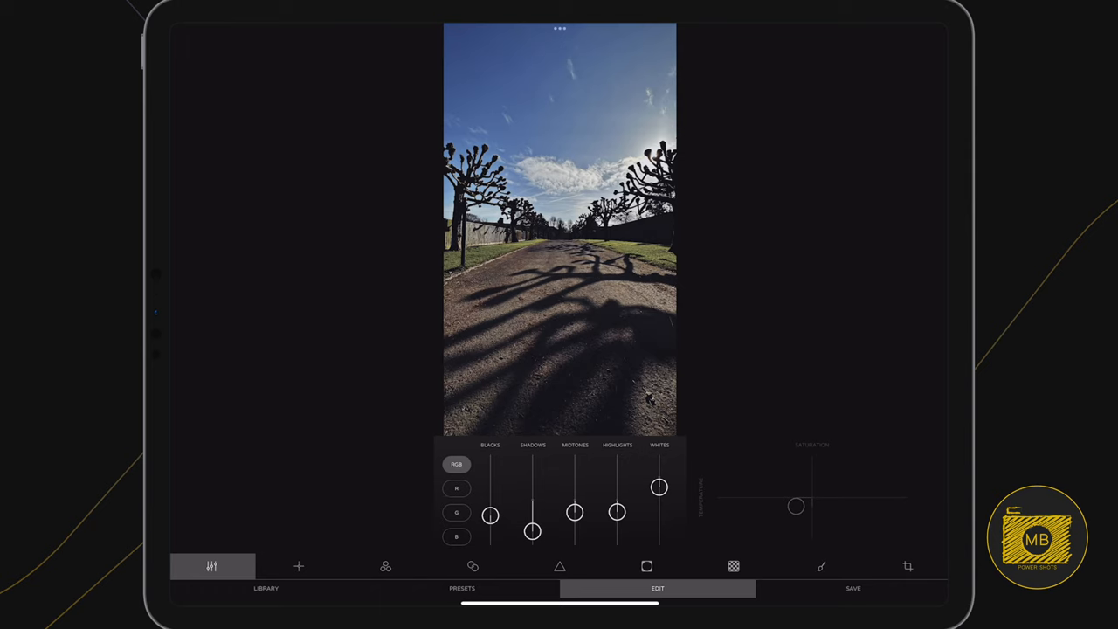
drag(489, 515, 489, 510)
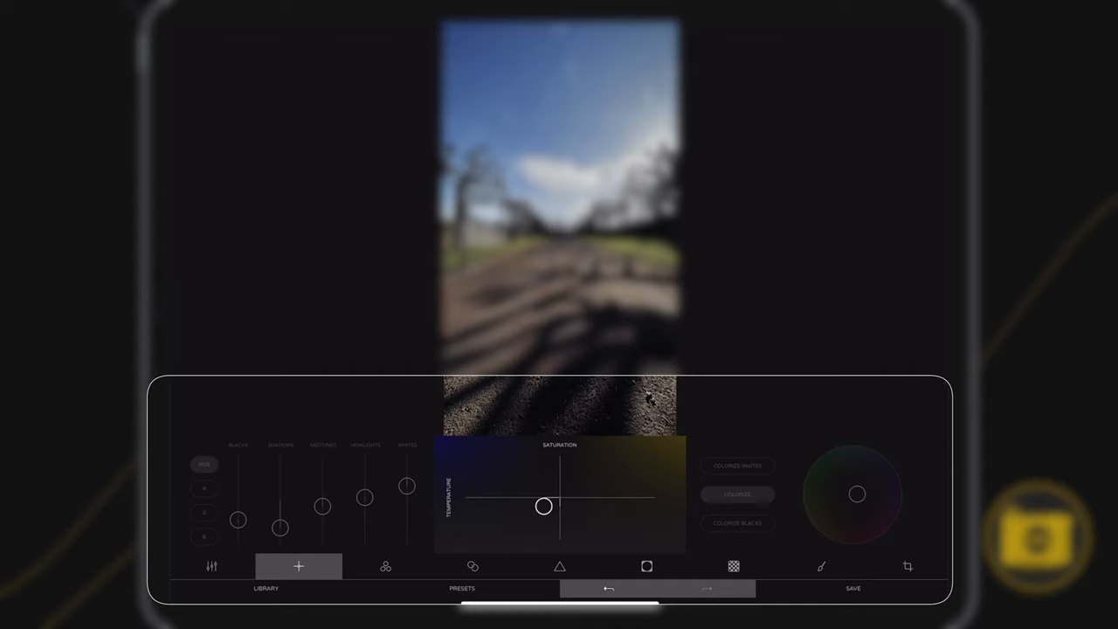
Drop saturation to its lowest on the Color pad for a muted, slightly cool look.
drag(543, 506, 516, 469)
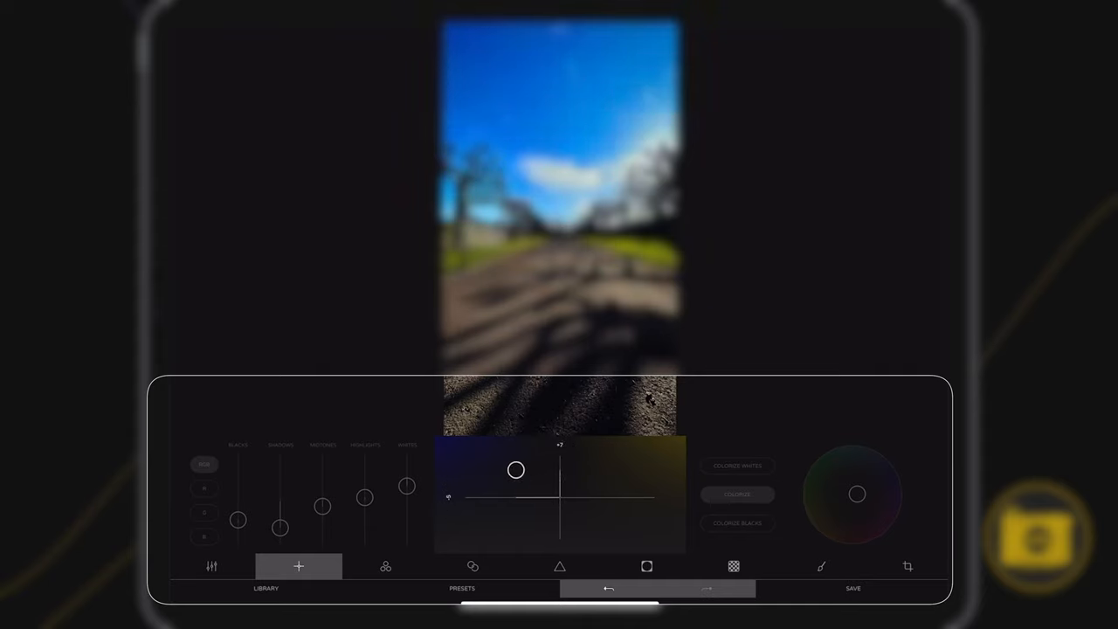
drag(515, 469, 594, 470)
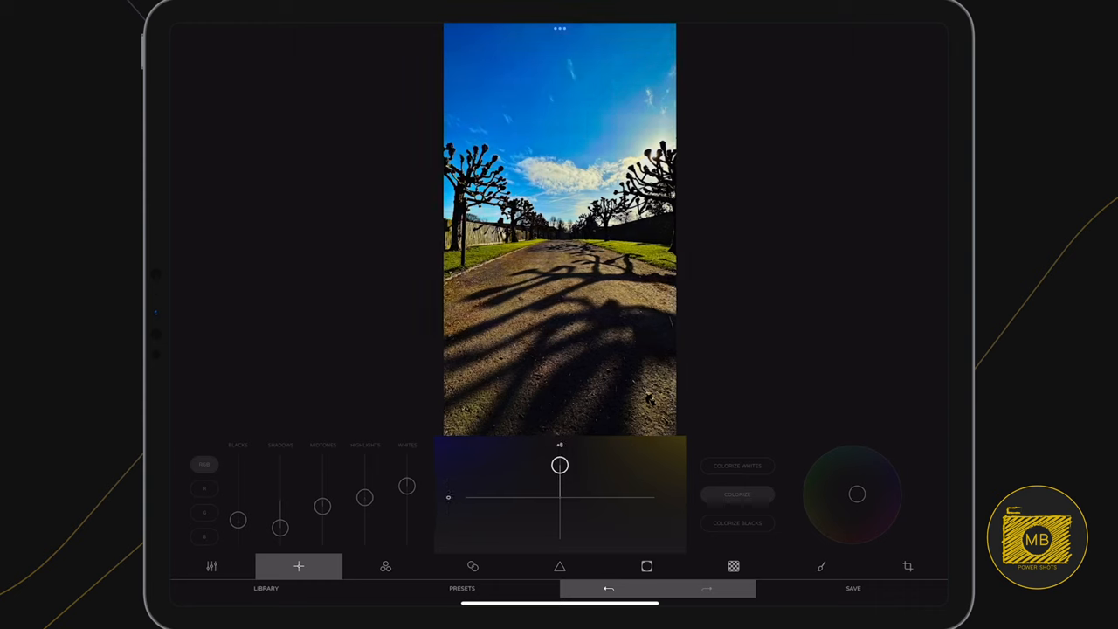
drag(559, 465, 559, 509)
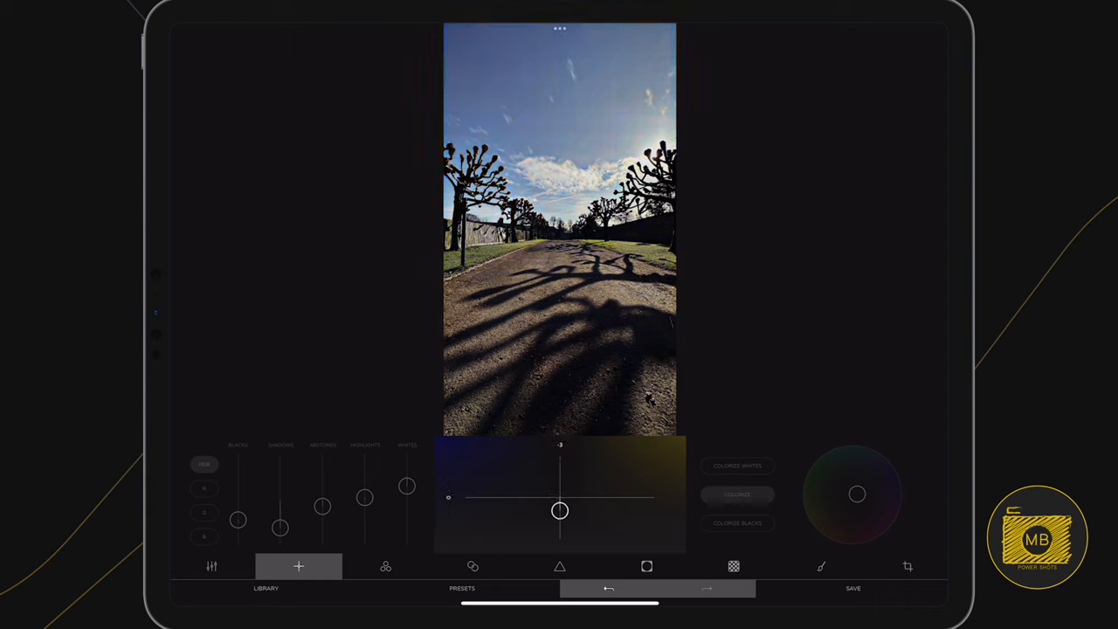
drag(559, 510, 562, 522)
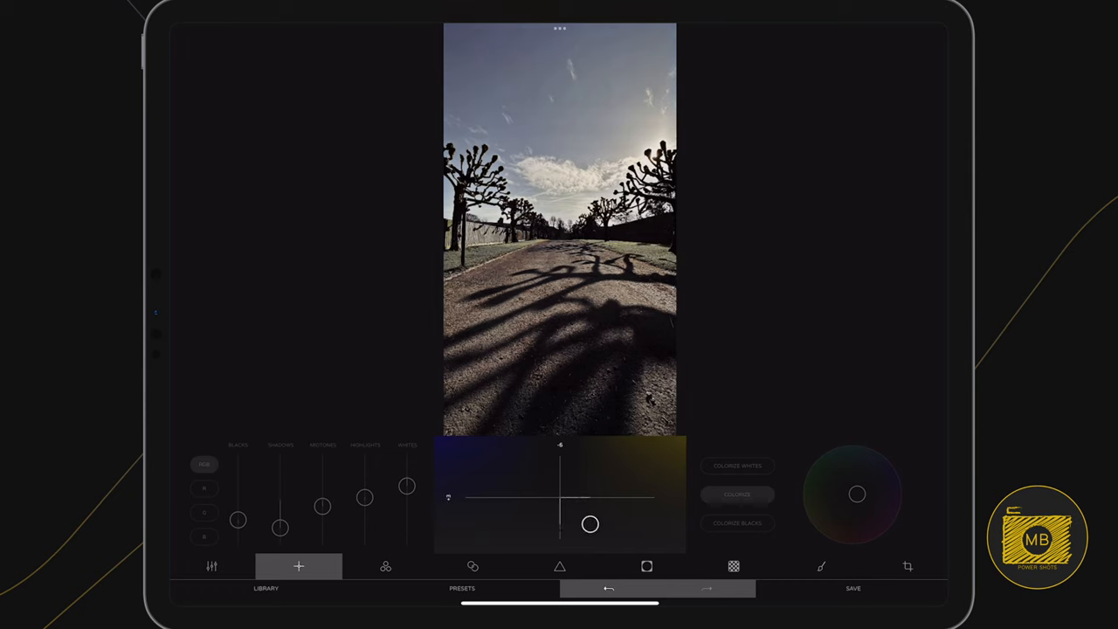
click(384, 566)
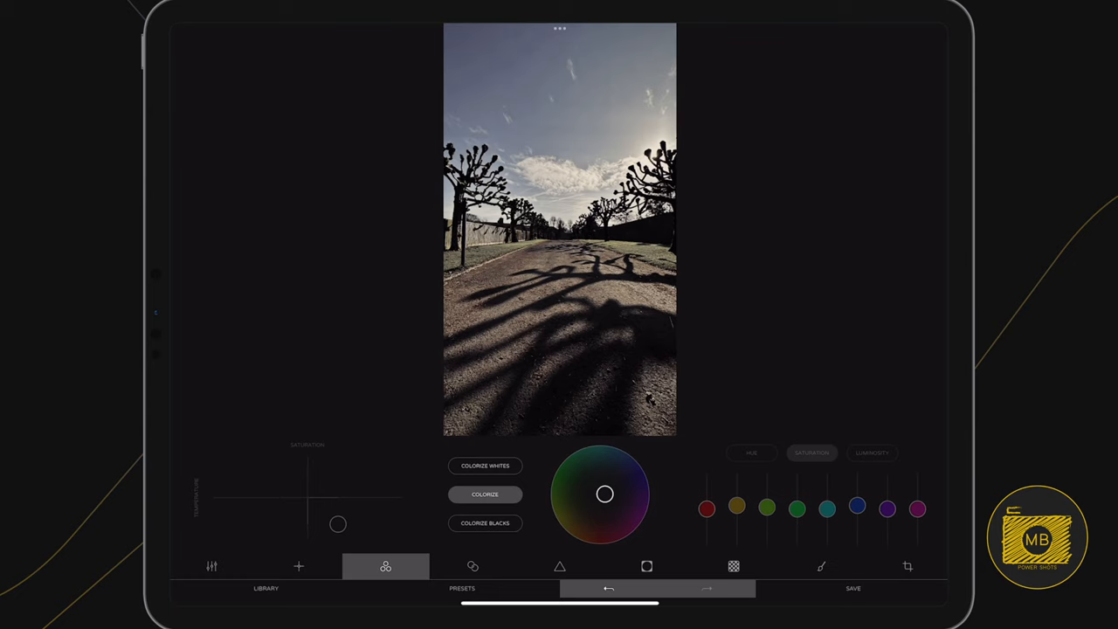
Bring up the Vignette controls for the path photo.
click(471, 566)
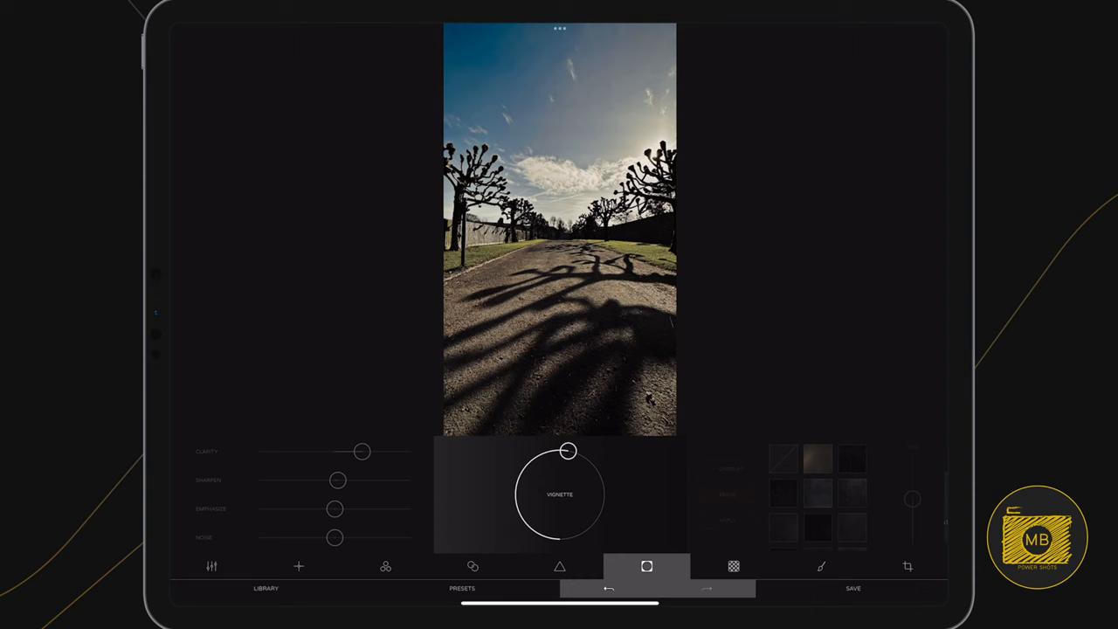
Darken the photo's edges with a vignette using the dial.
drag(567, 450, 592, 522)
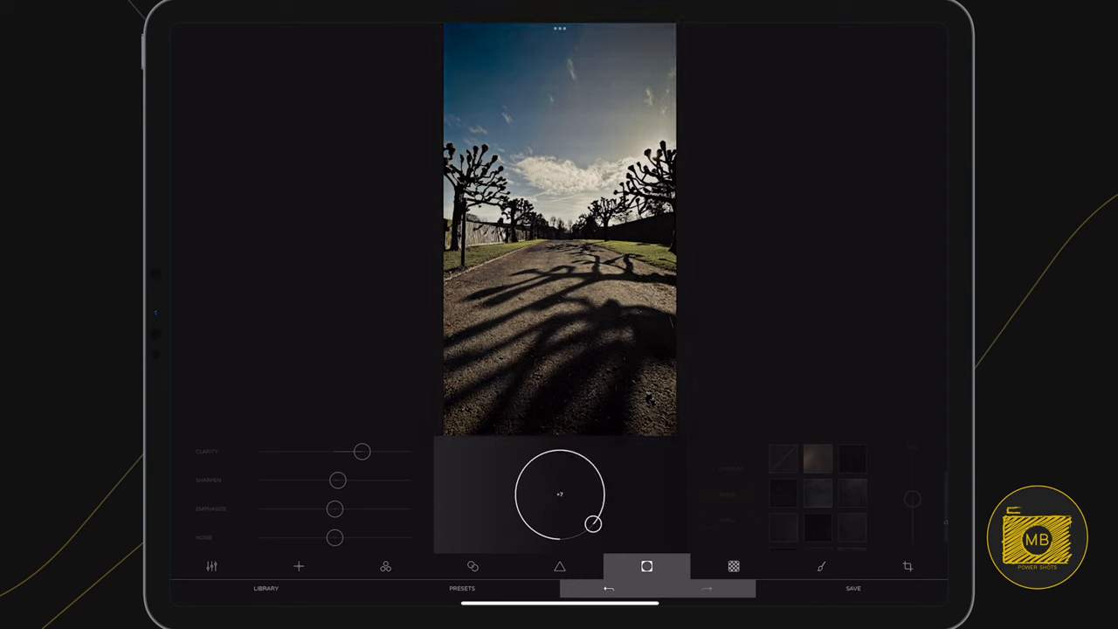
drag(592, 524, 559, 538)
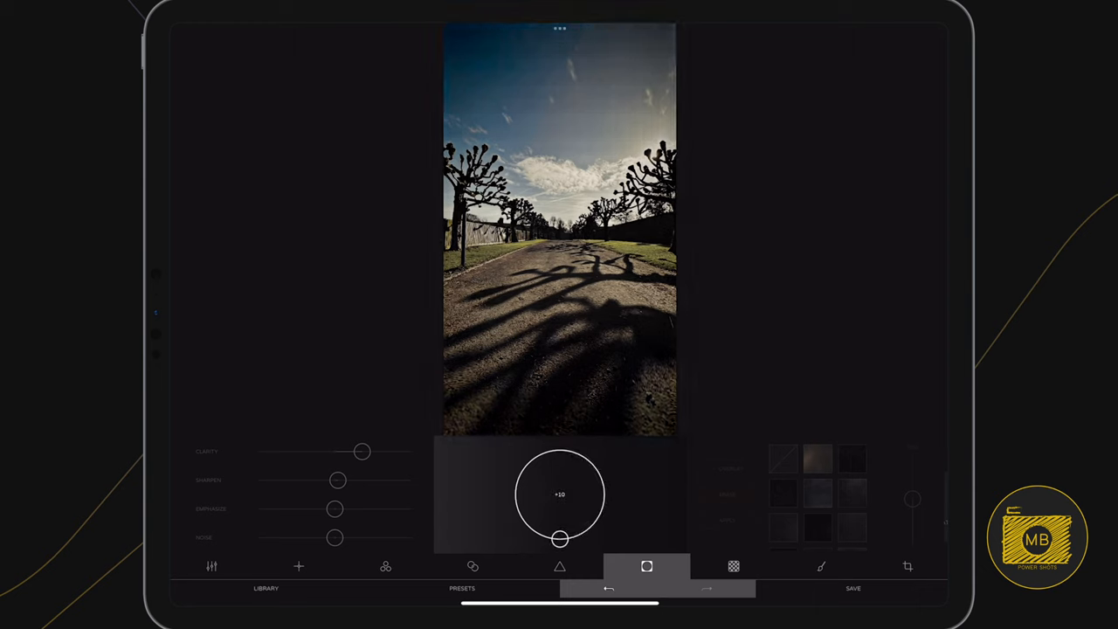
drag(558, 538, 521, 513)
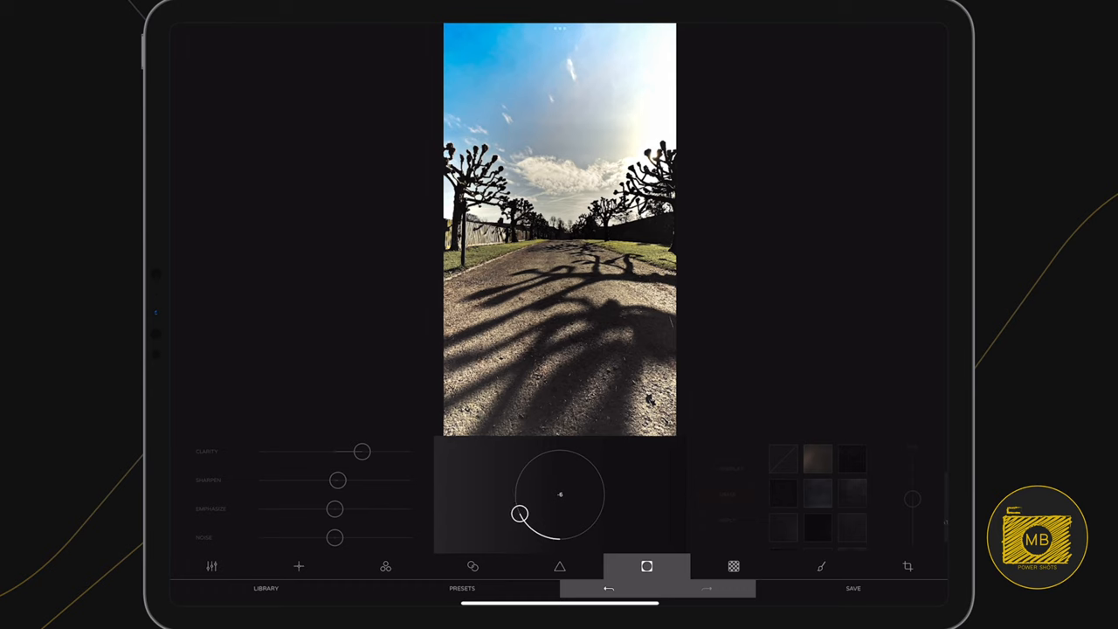
click(733, 566)
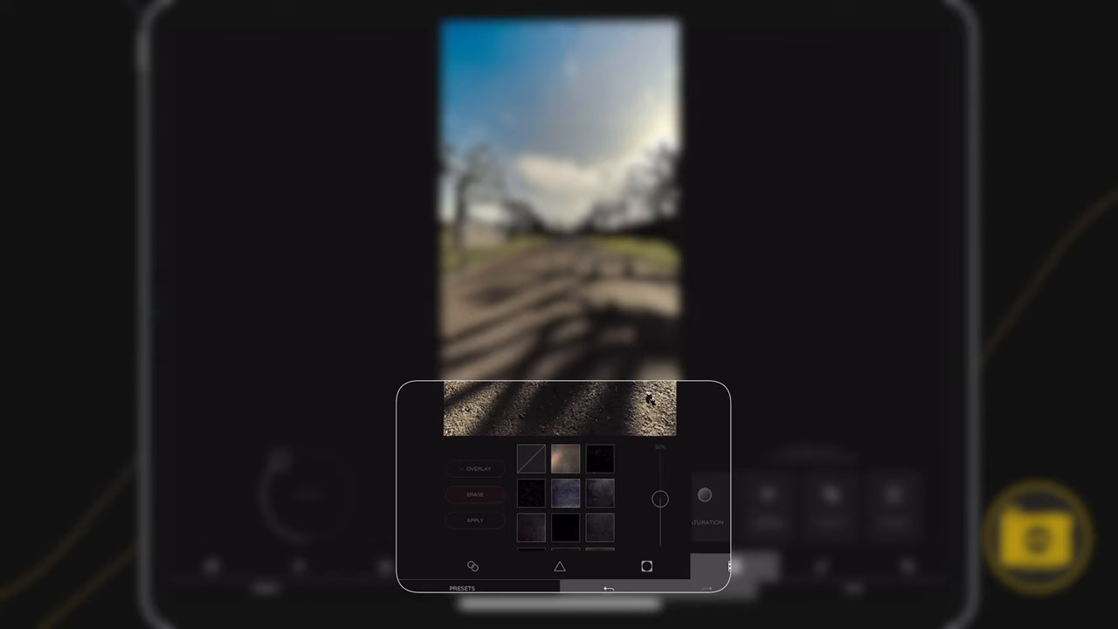
Blend a dusty texture overlay into the photo at barely visible opacity.
click(566, 459)
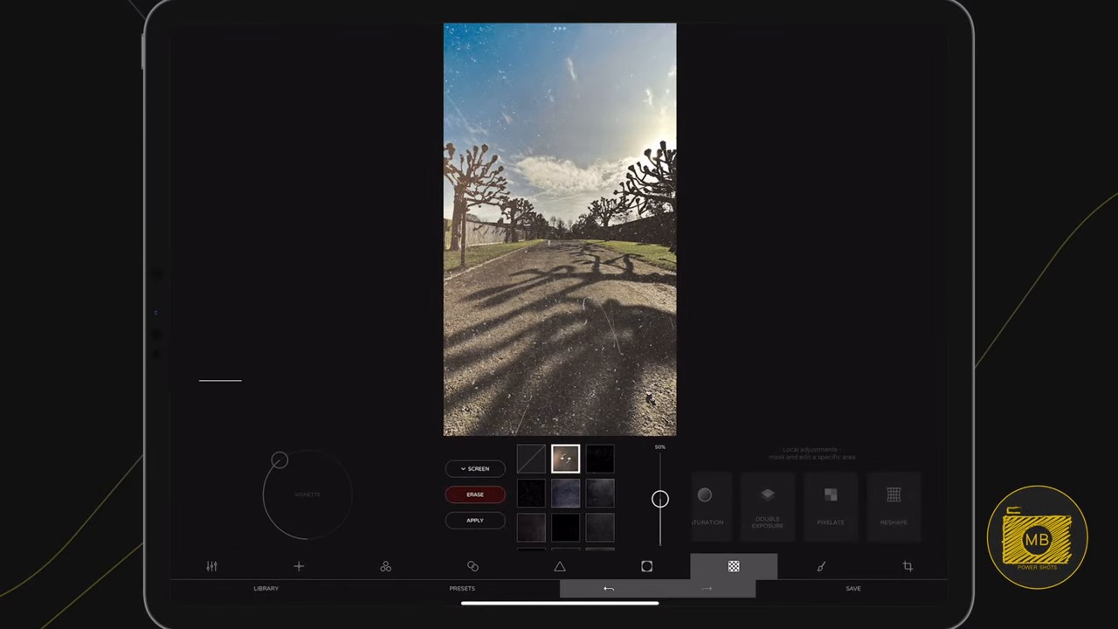
drag(660, 498, 661, 517)
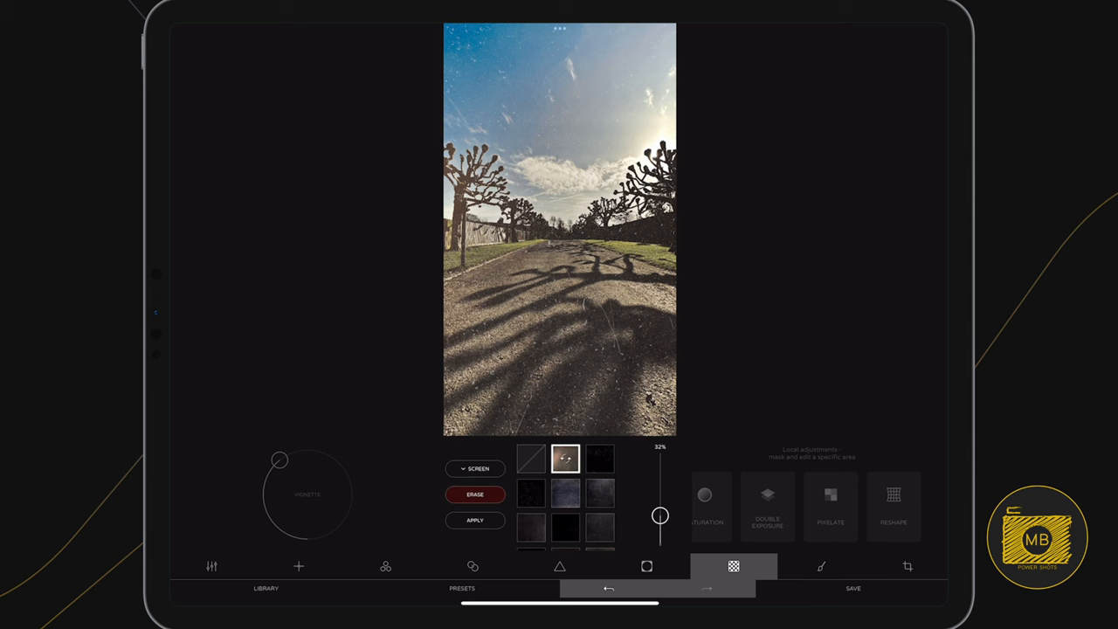
drag(660, 517, 660, 534)
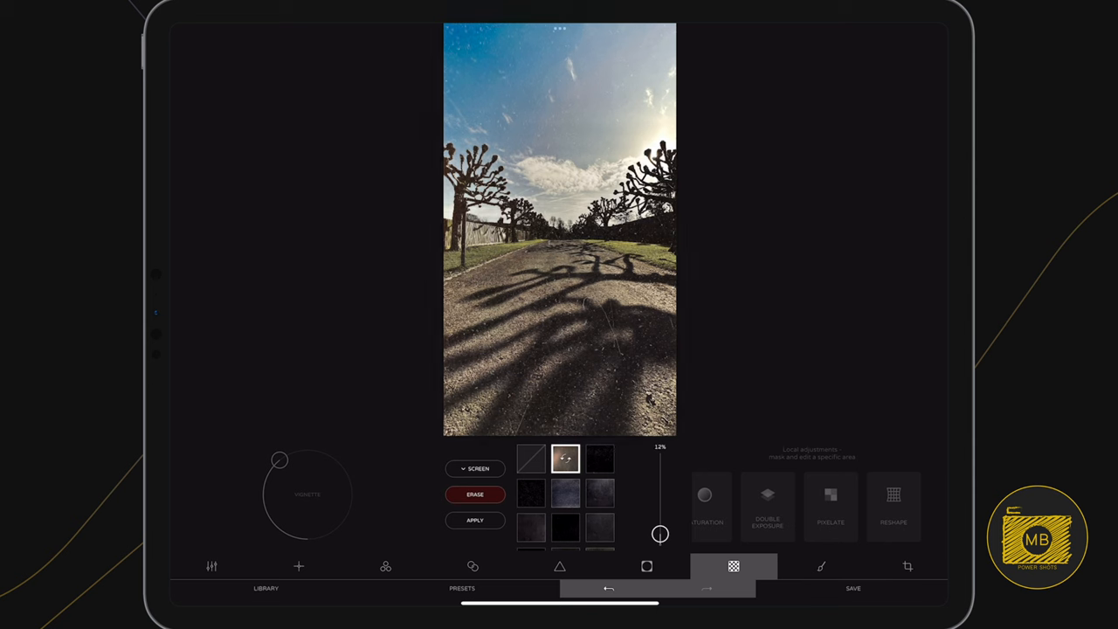
drag(660, 534, 661, 528)
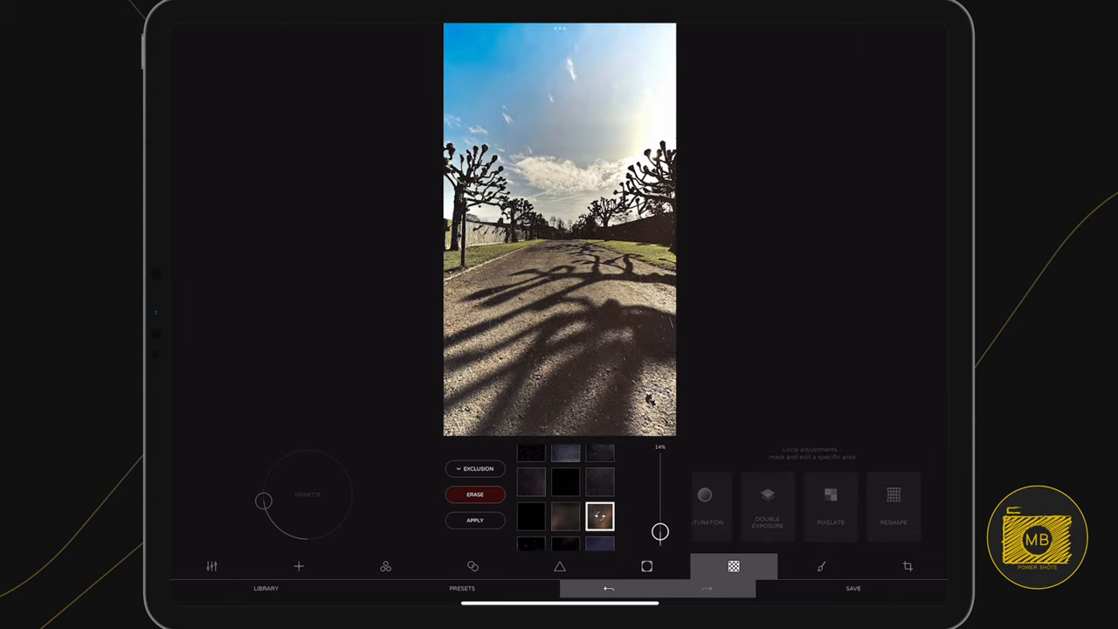
click(479, 468)
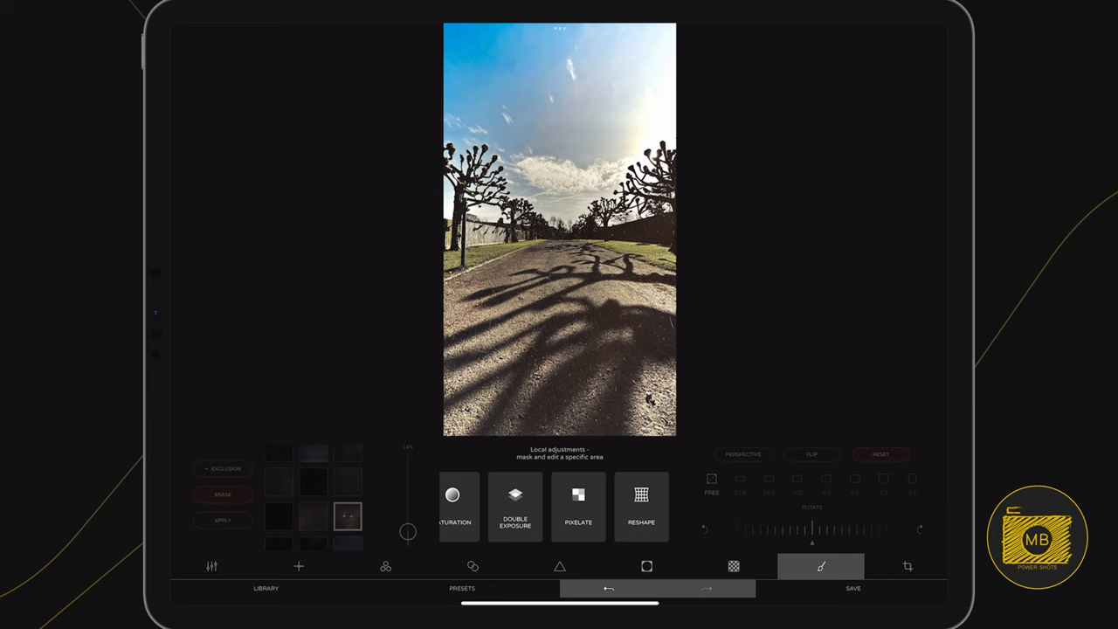
Apply a brushed local adjustment over the shadowed path at reduced strength.
scroll(left, 3)
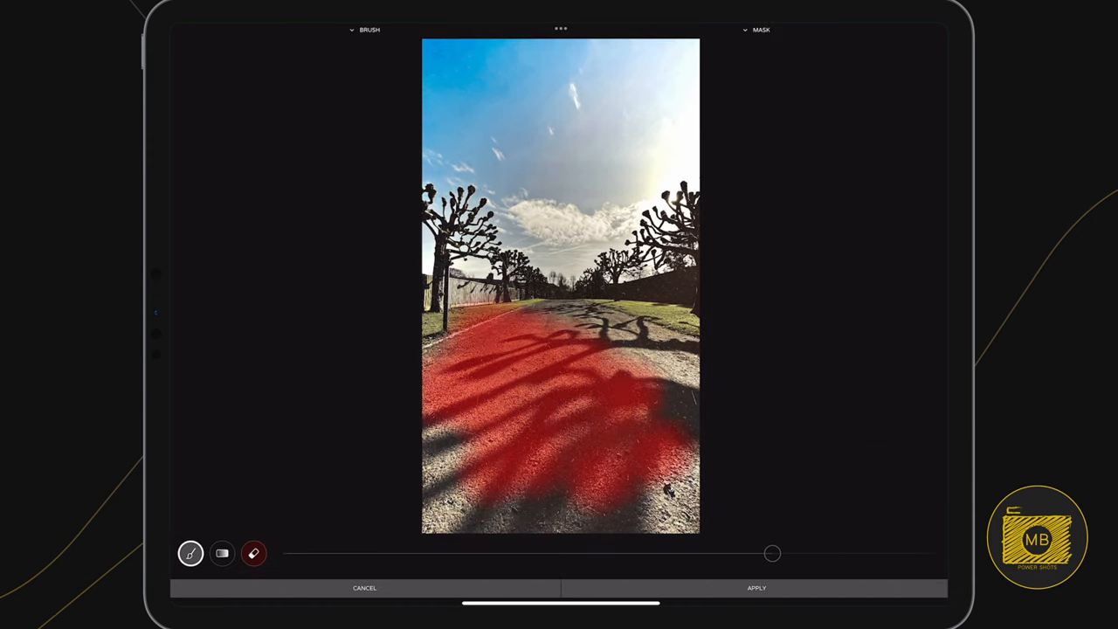
drag(771, 551, 415, 552)
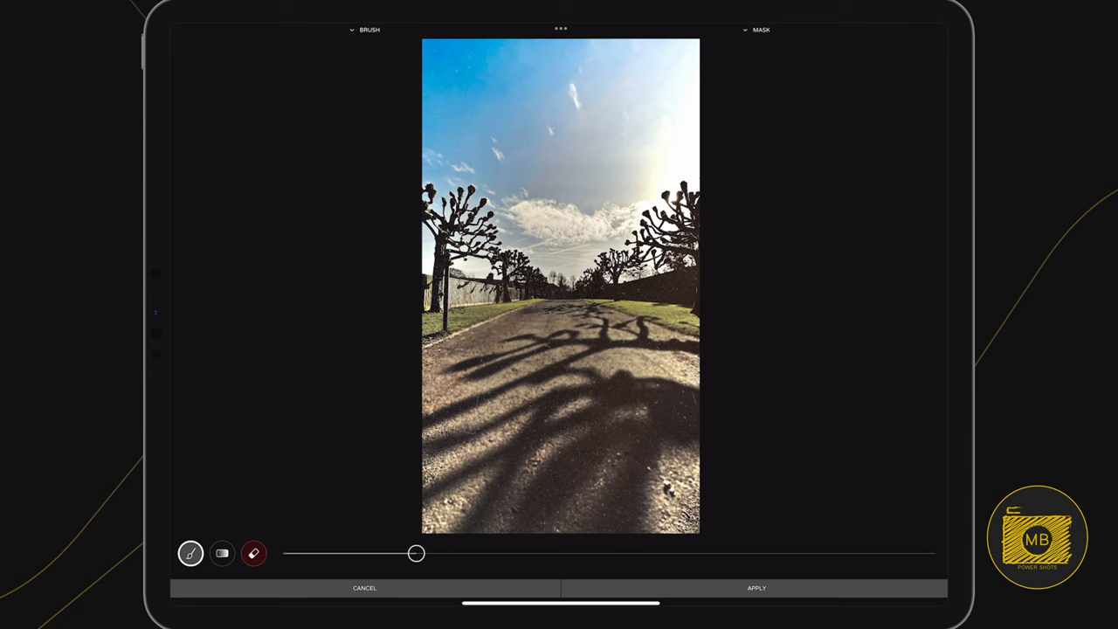
drag(416, 553, 356, 553)
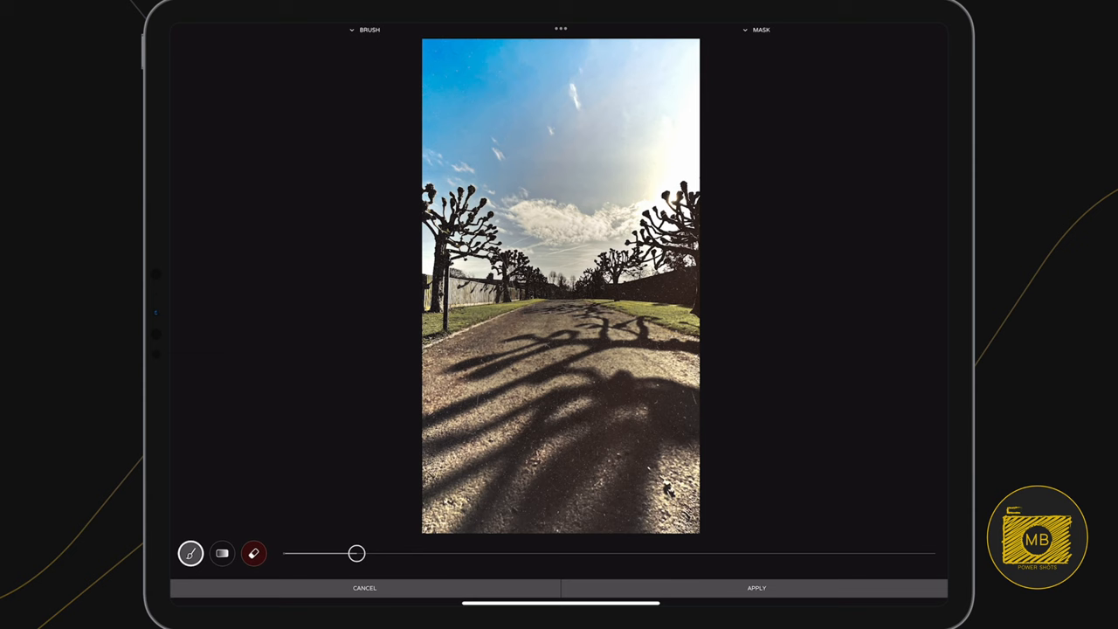
click(755, 587)
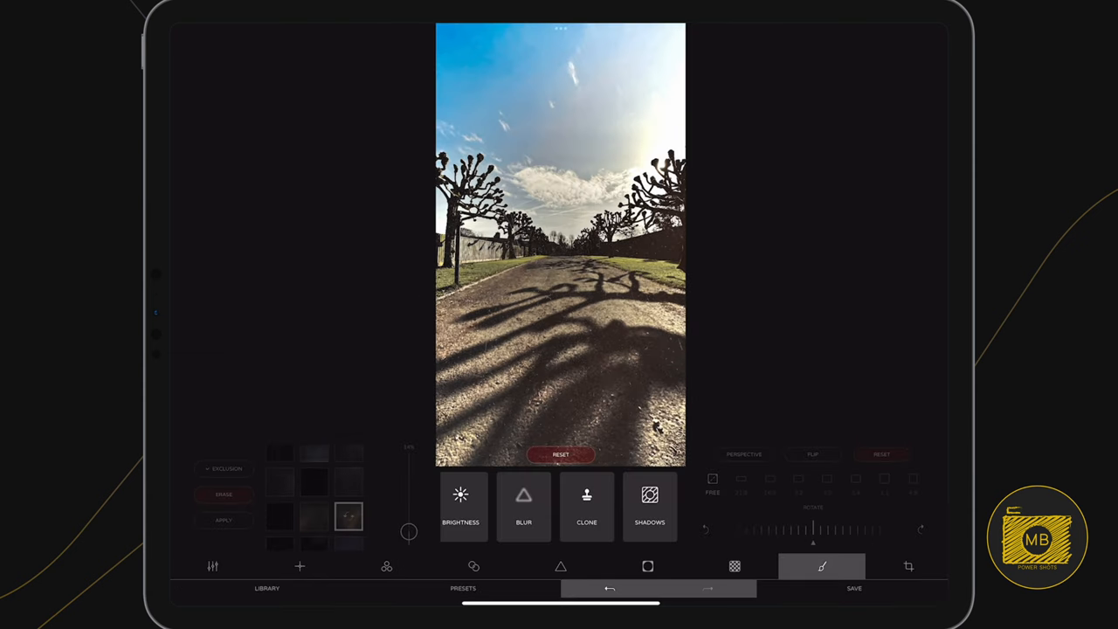
Swipe through the local adjustment tiles toward the Crop tools.
scroll(left, 3)
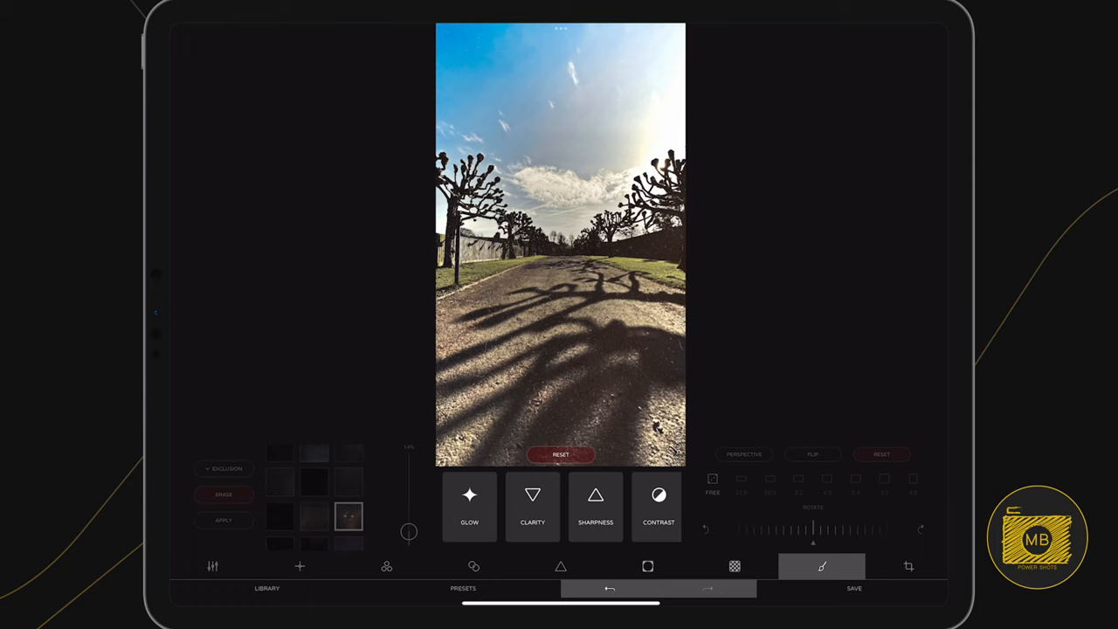
scroll(left, 3)
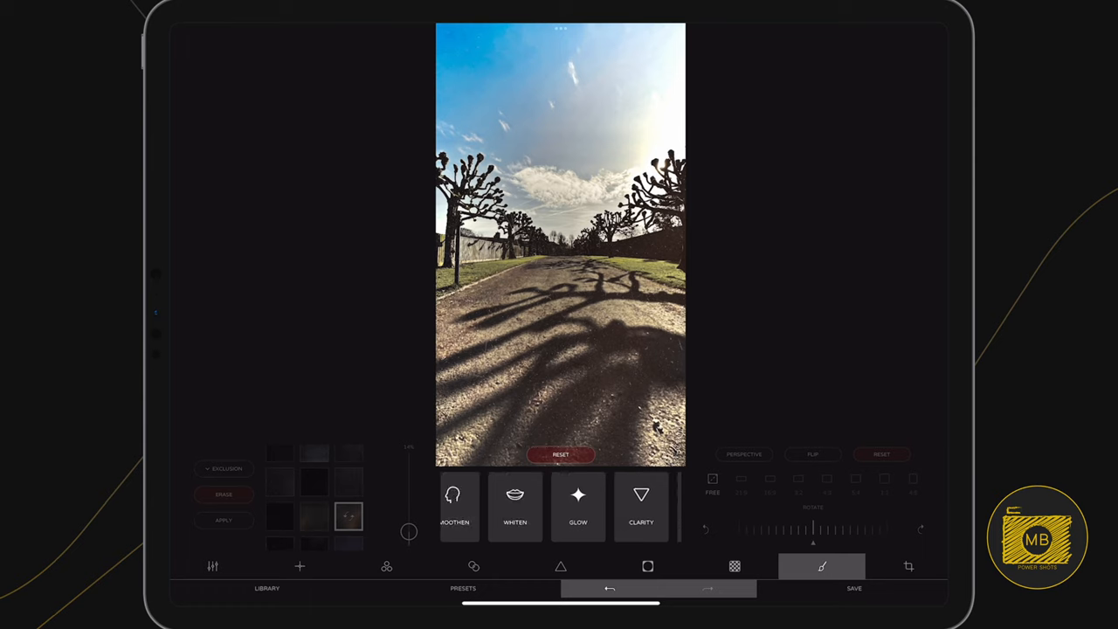
scroll(left, 3)
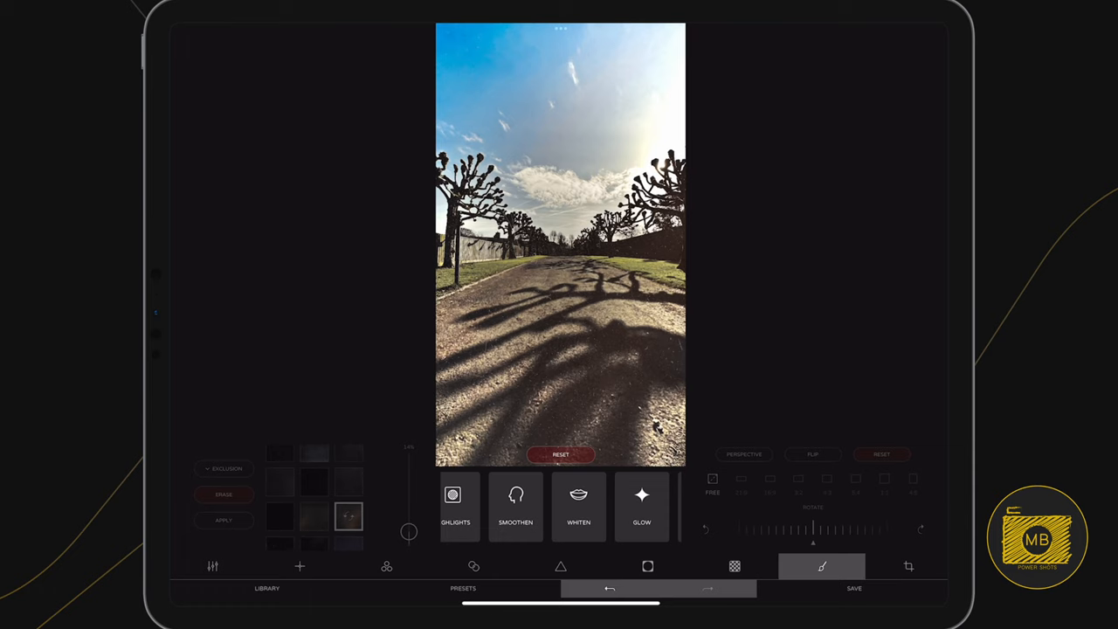
scroll(left, 3)
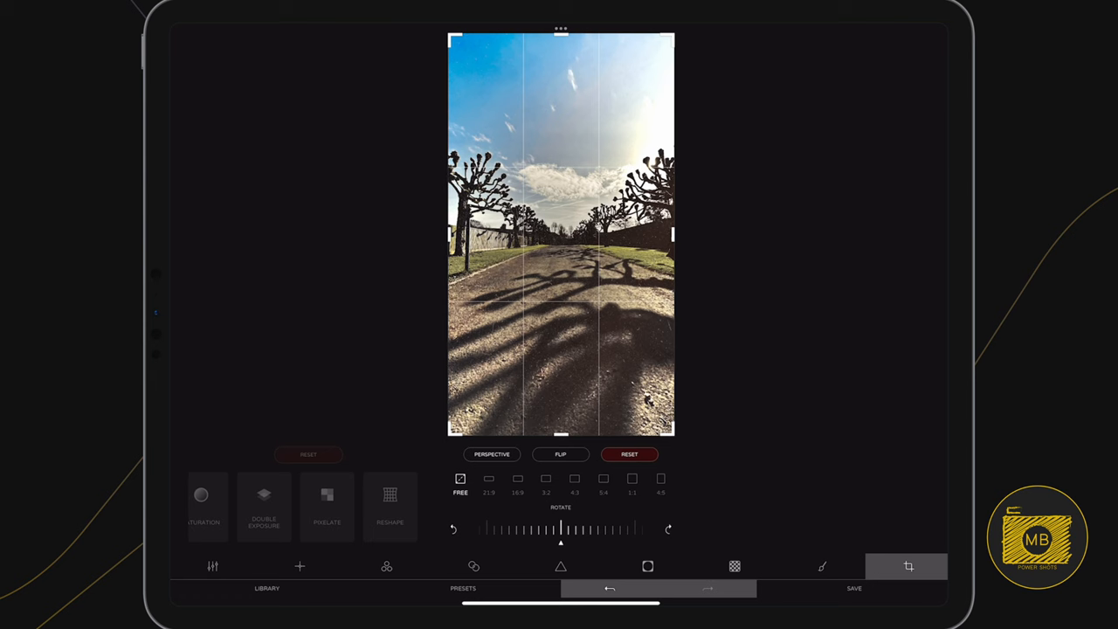
Crop the photo to 4:5 and show the save screen's list of border sizes.
click(660, 478)
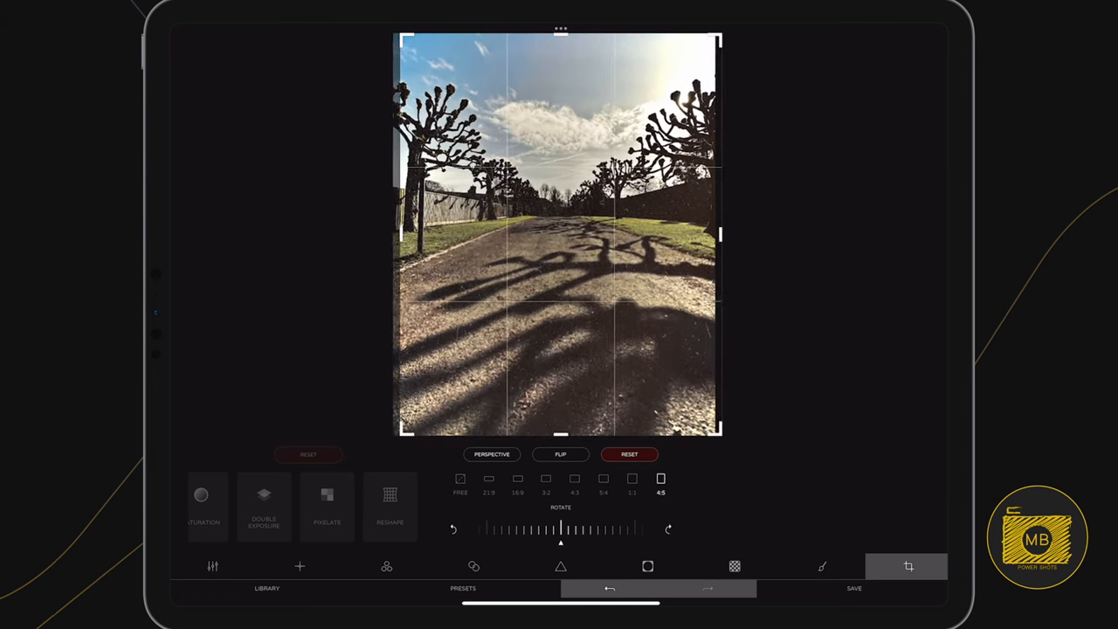
click(461, 482)
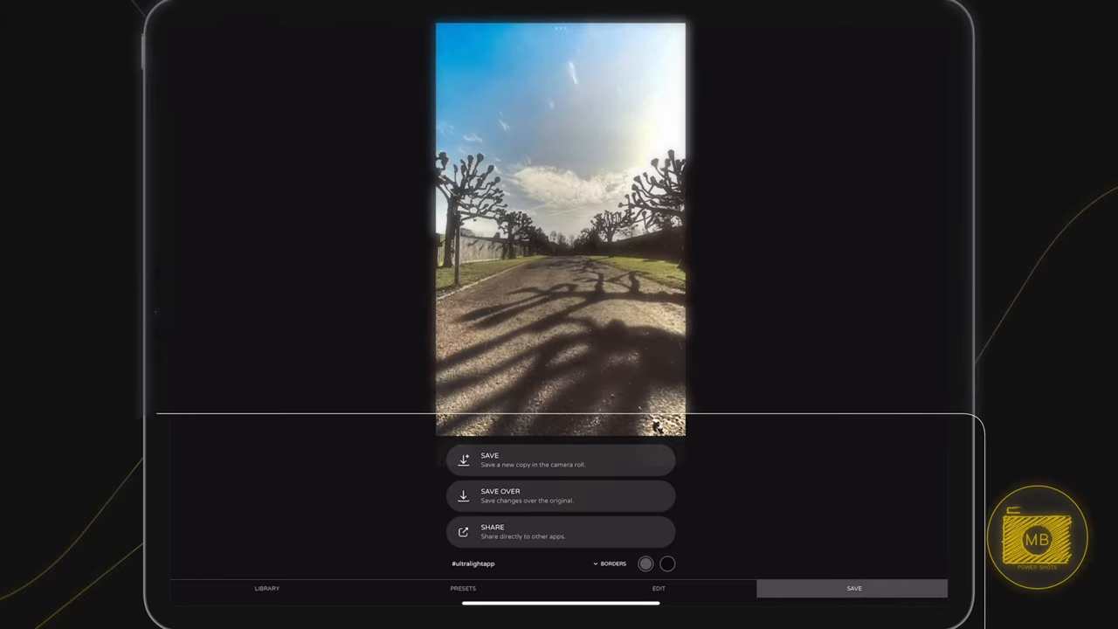
click(611, 562)
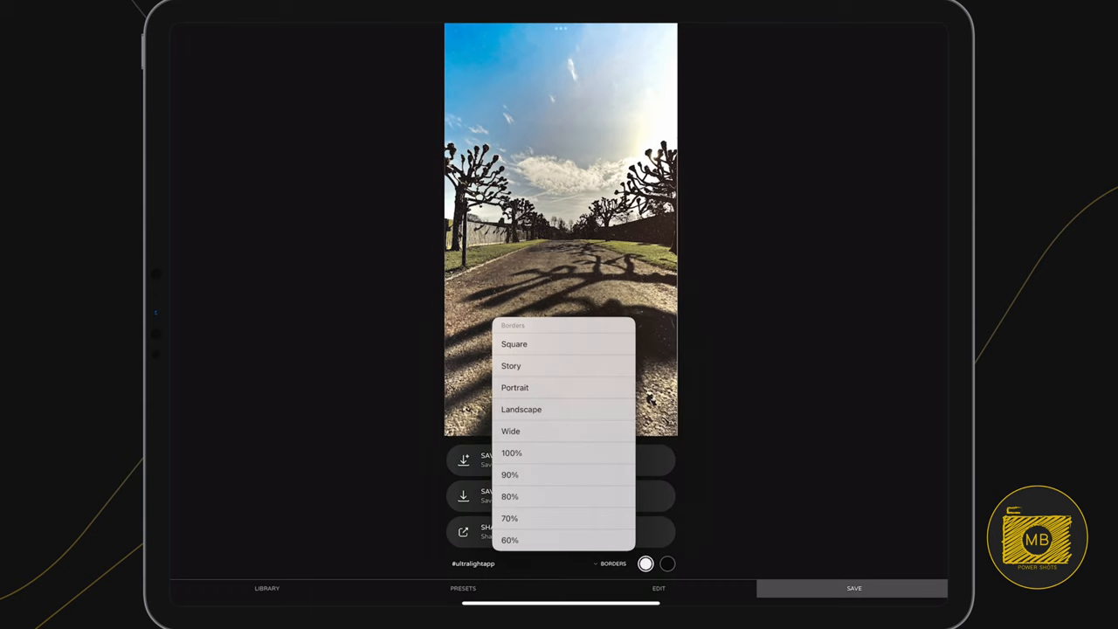